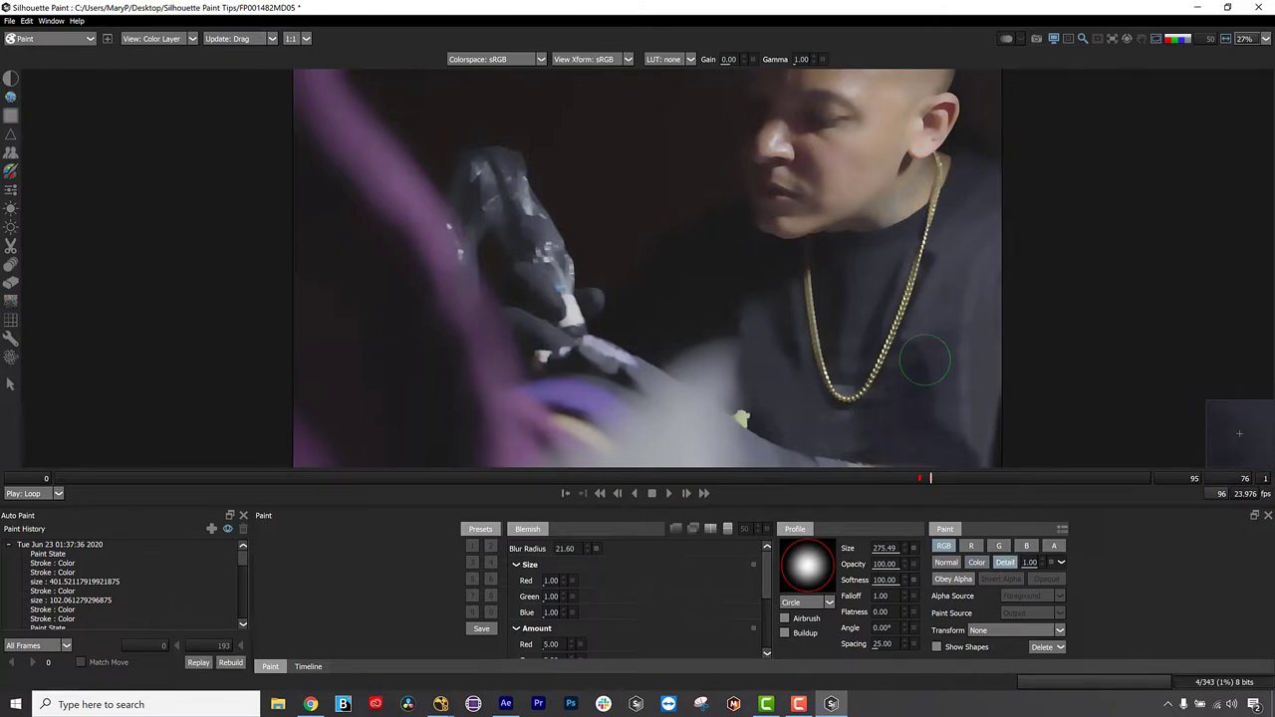
mouse_move(935, 275)
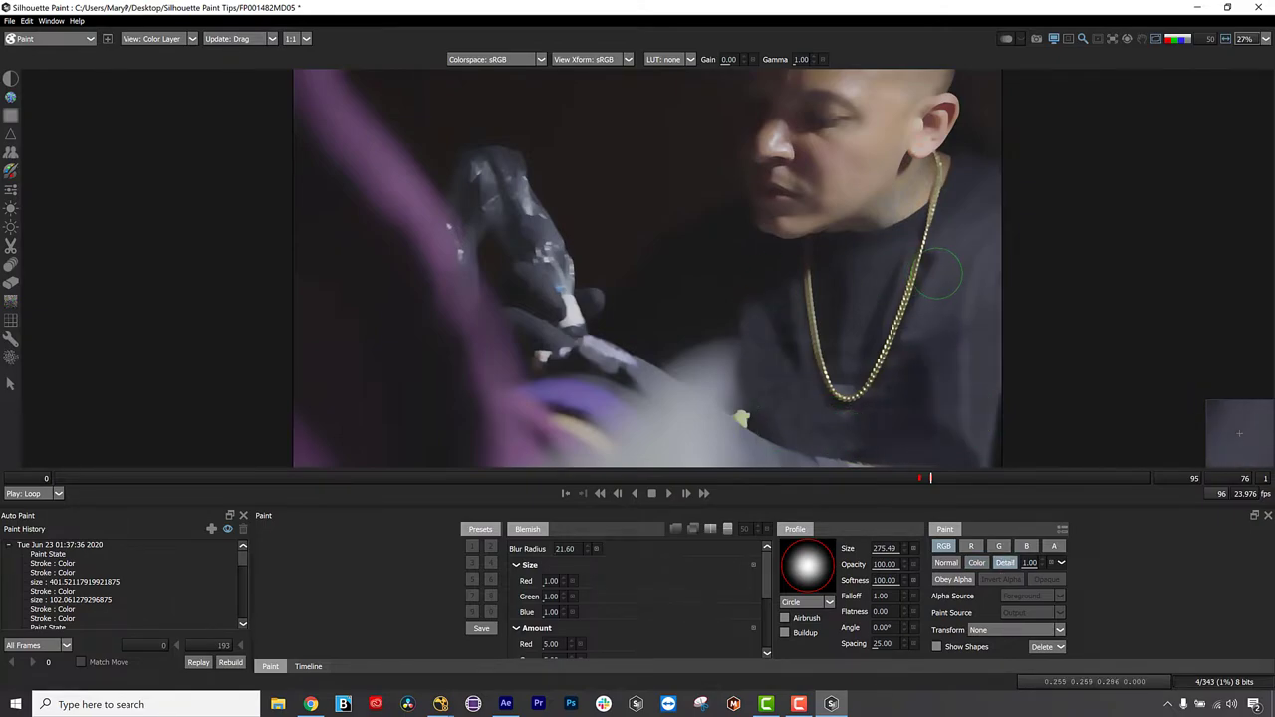
- Switch to the Clone brush so its source and offset settings appear
left_click(524, 530)
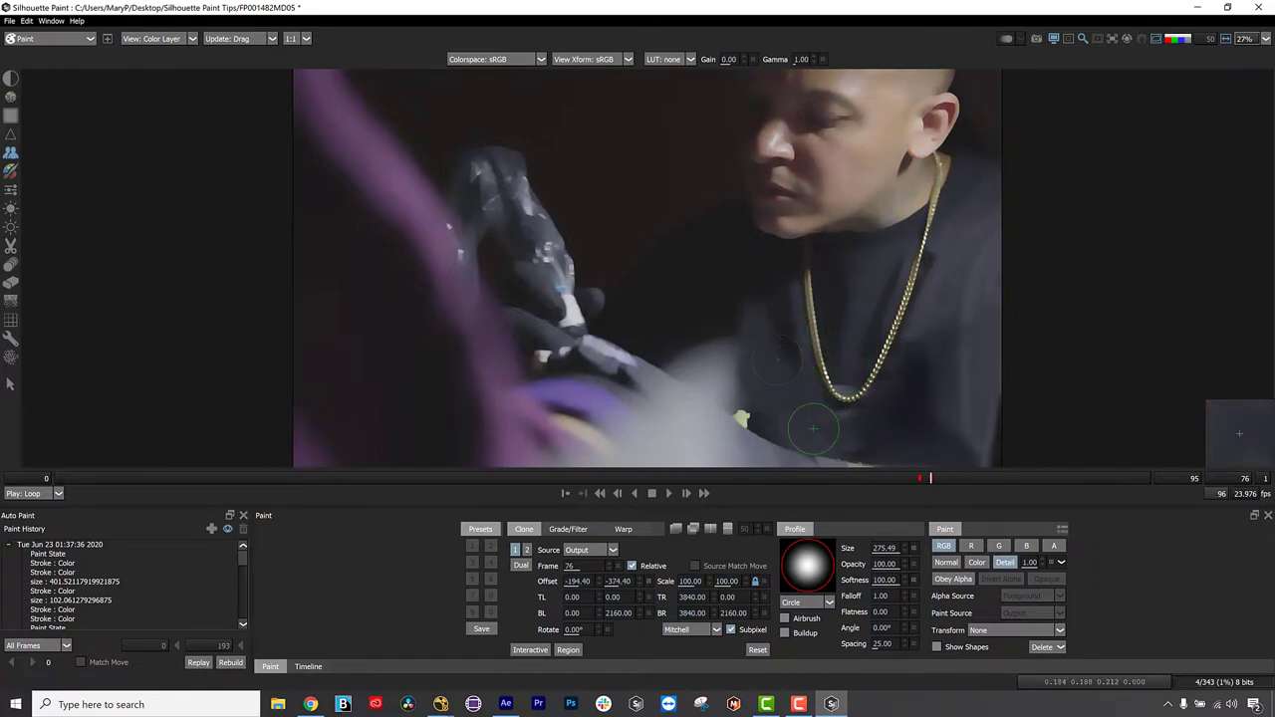
- Set the viewer display mode to View: Foreground, revealing the unpainted frame
left_click(151, 38)
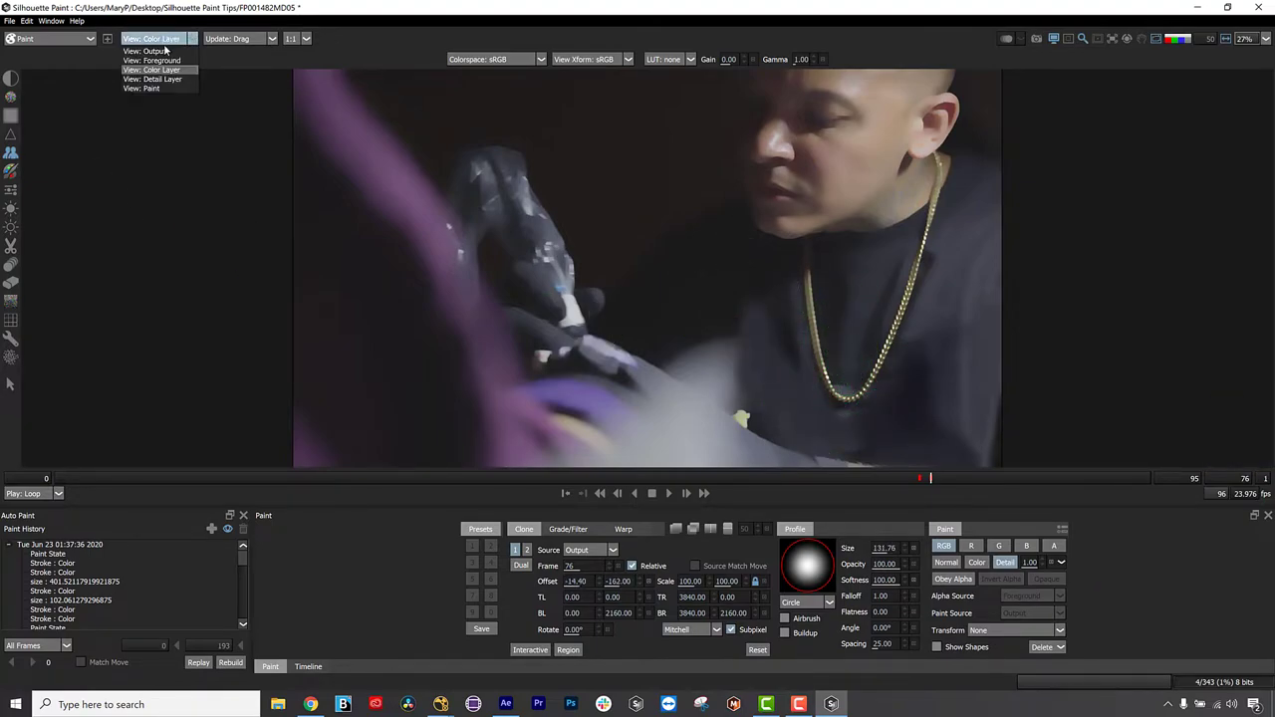
left_click(151, 49)
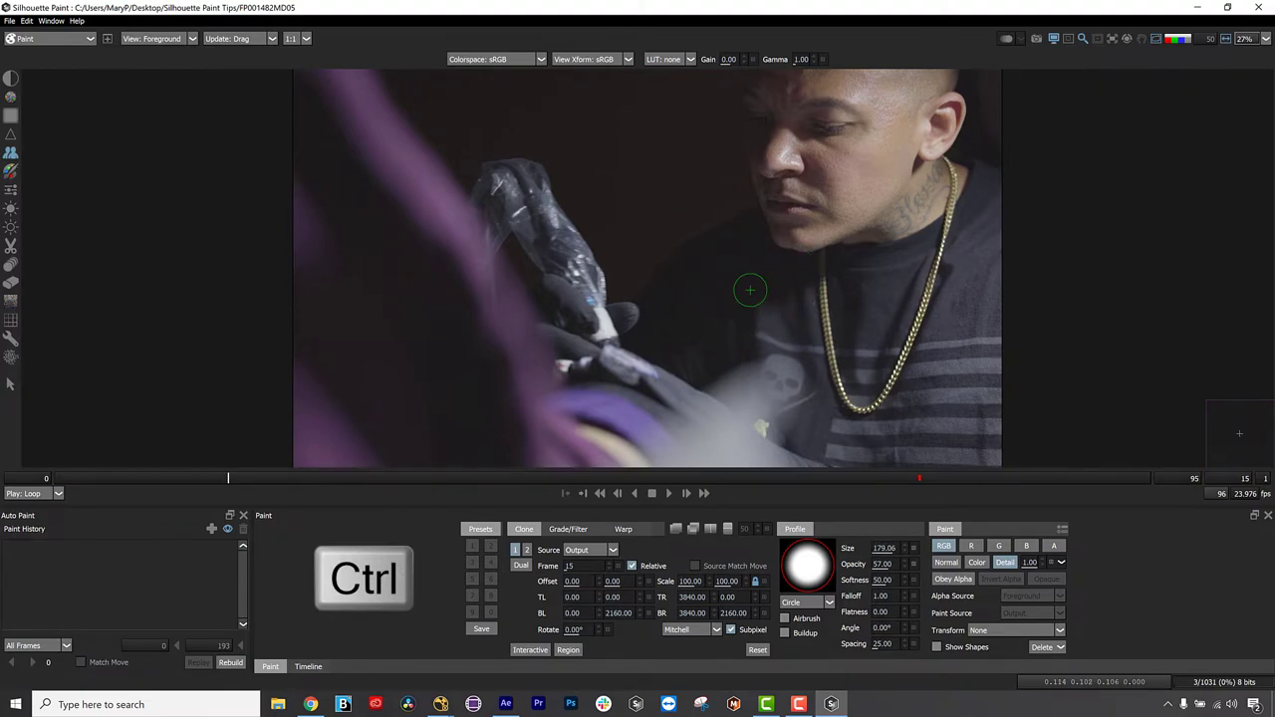
- Bring up the brush colour chooser and set the viewer to View: Color Layer
key("shift")
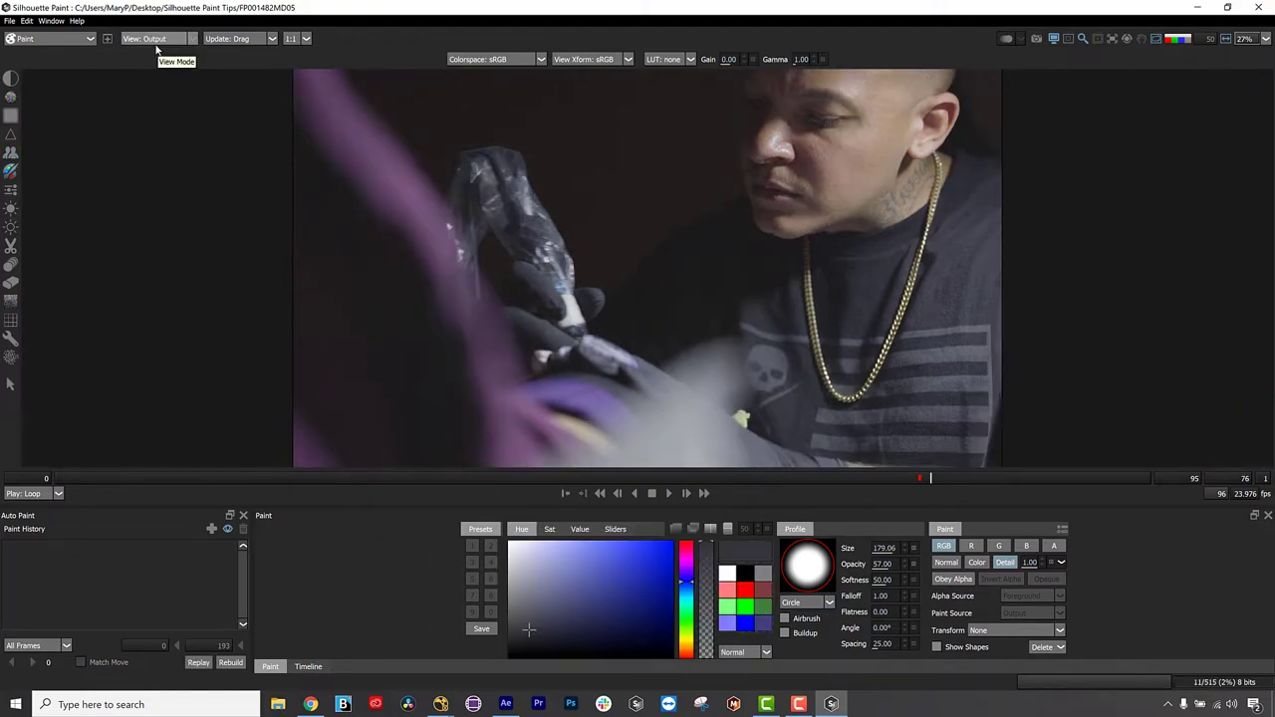
left_click(155, 38)
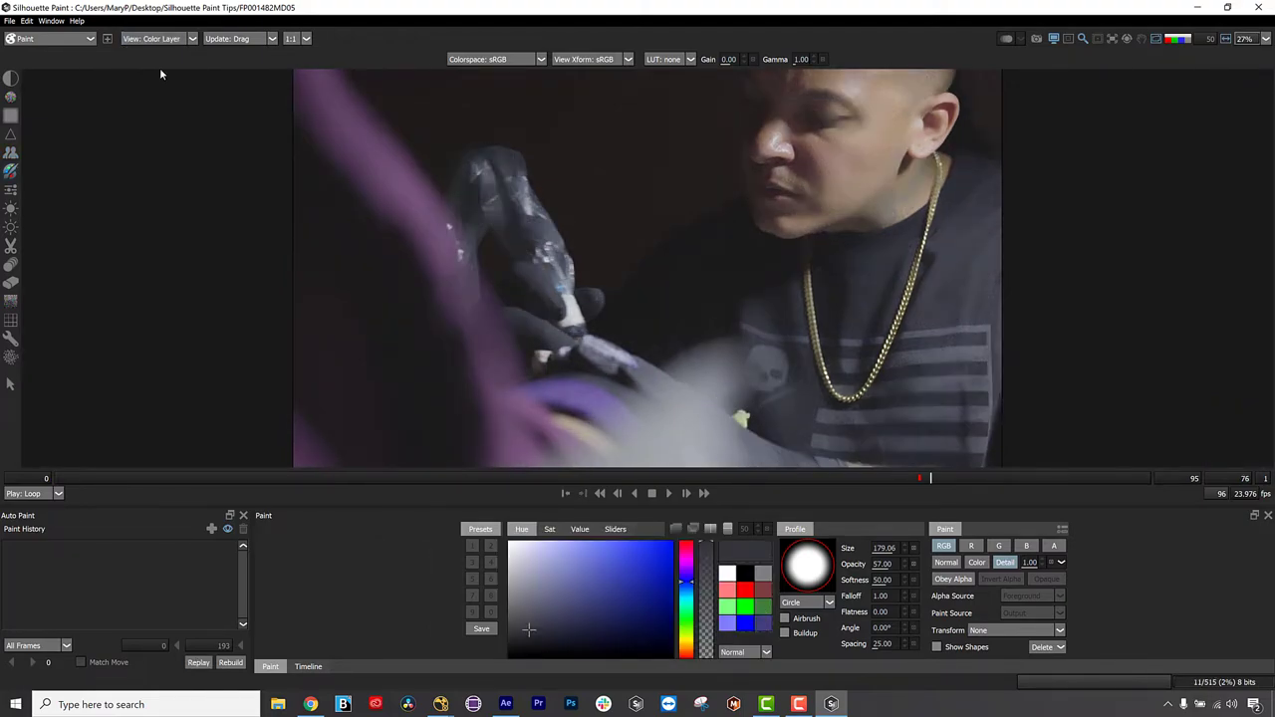